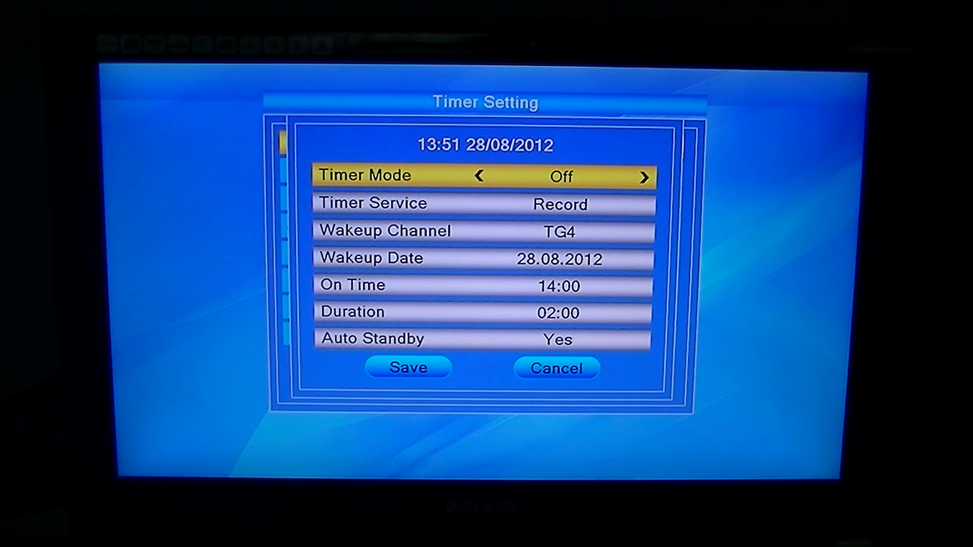
- Cycle Timer Mode from Off through Daily to Once
left_click(643, 176)
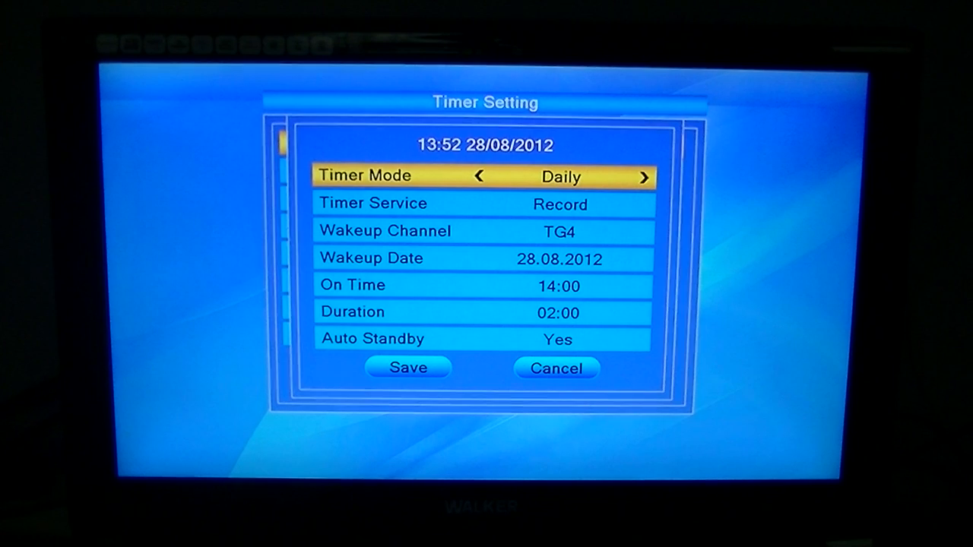
left_click(644, 176)
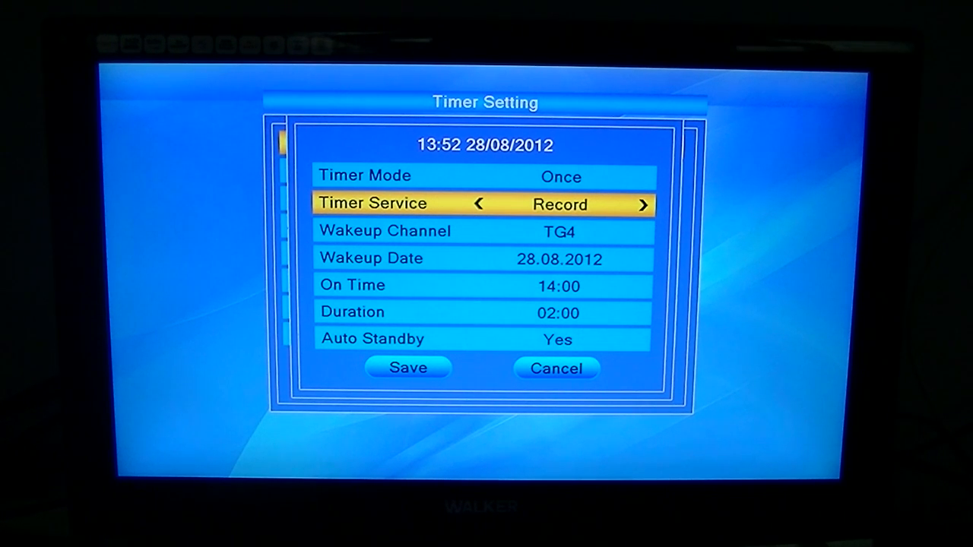
- Change Wakeup Channel from TG4 past RTÉ News Now and BBC 2 England to BBC 1 London
key("Down")
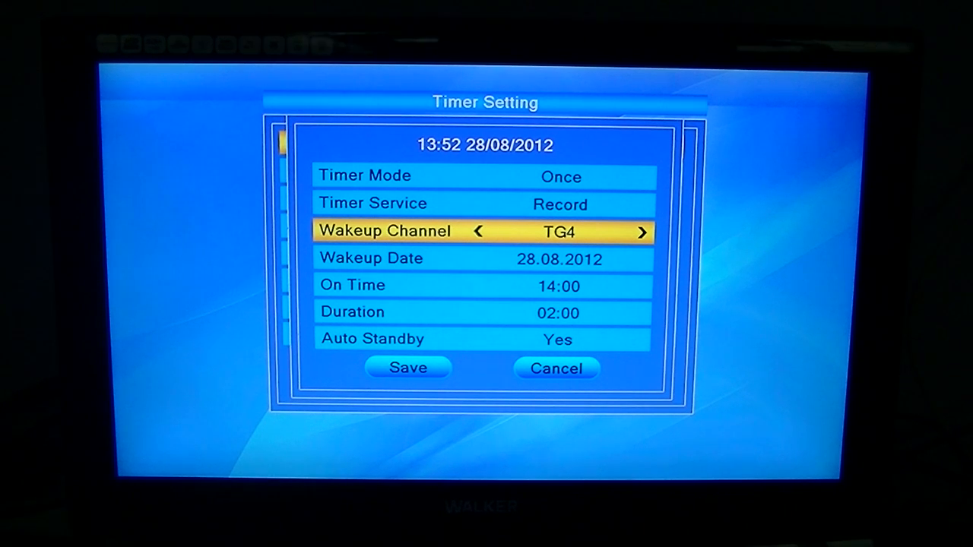
left_click(641, 231)
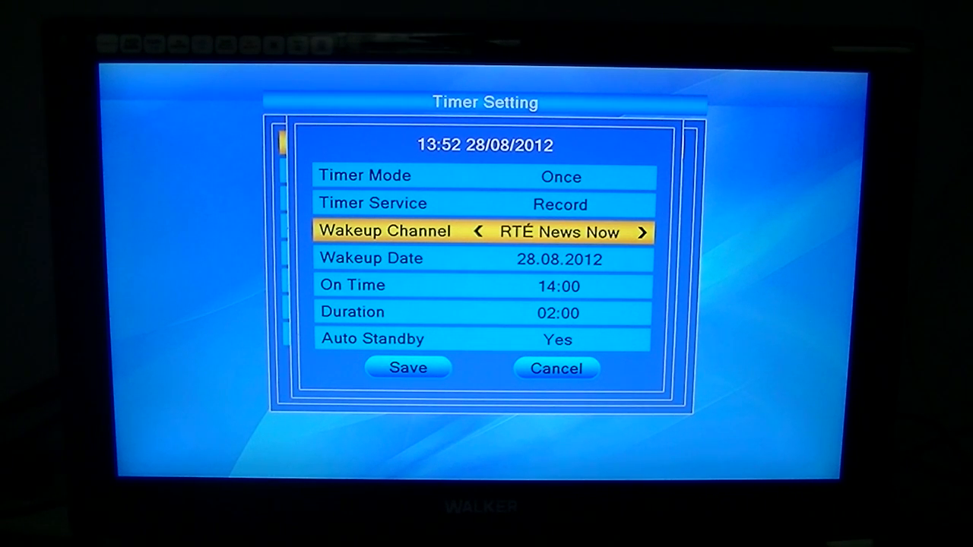
left_click(641, 231)
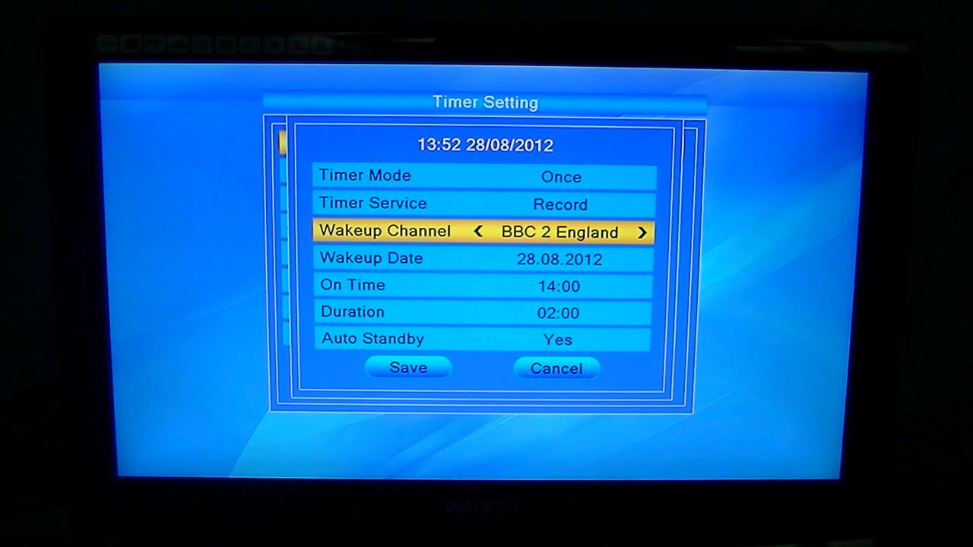
left_click(477, 231)
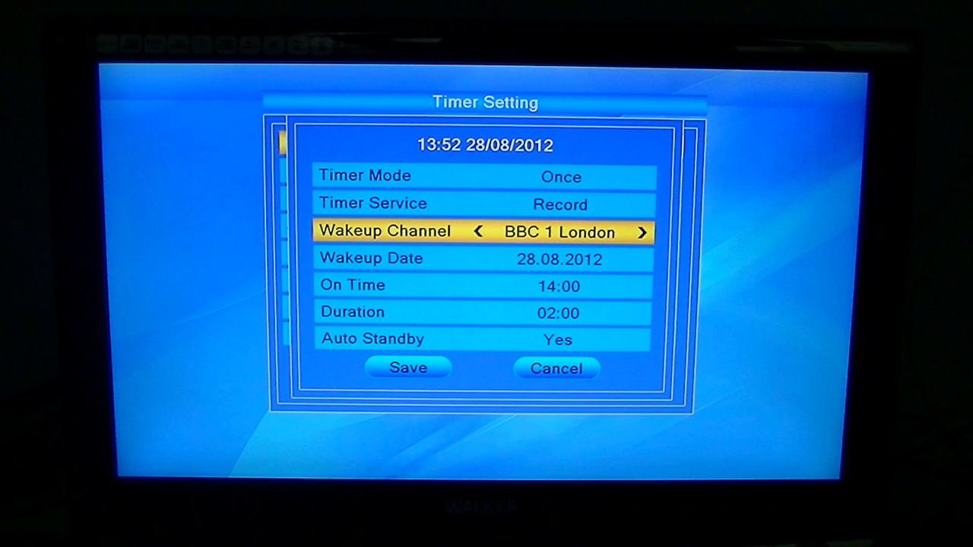
key("Down")
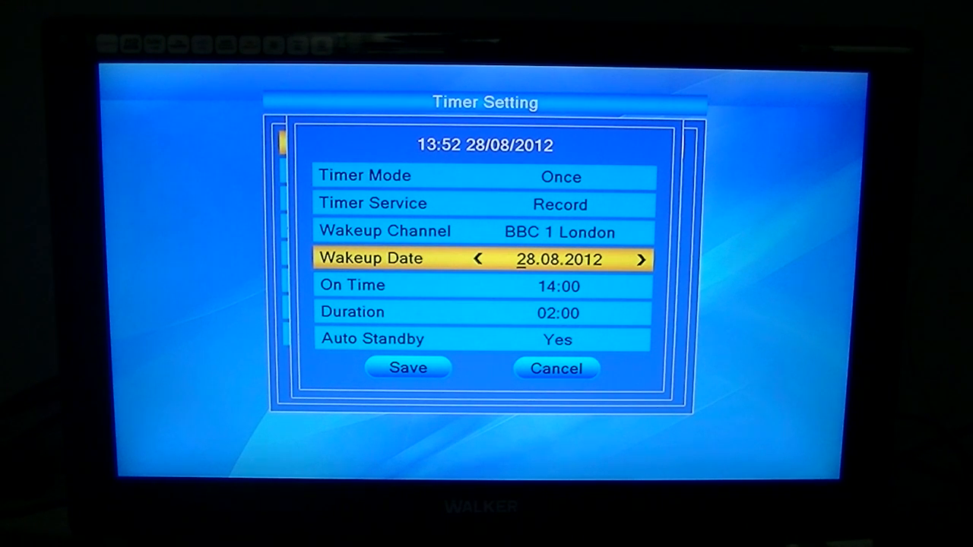
- Set On Time to 18:00 and Duration to 01:00 instead of 14:00 and 02:00
key("Down")
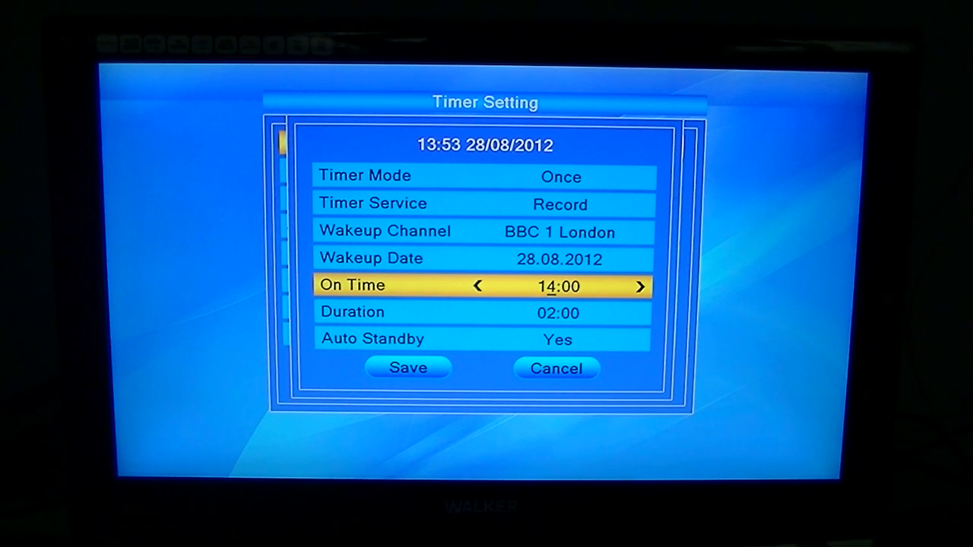
left_click(642, 286)
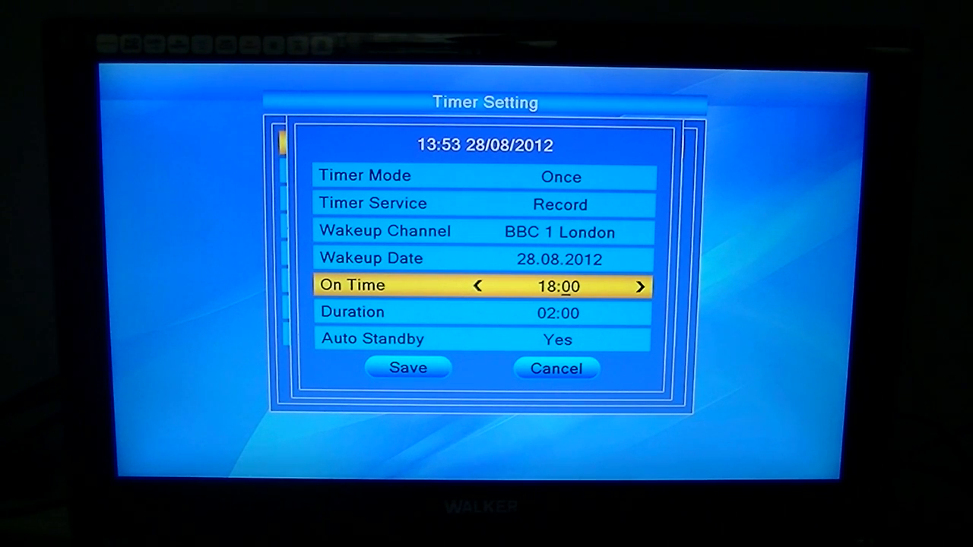
key("Down")
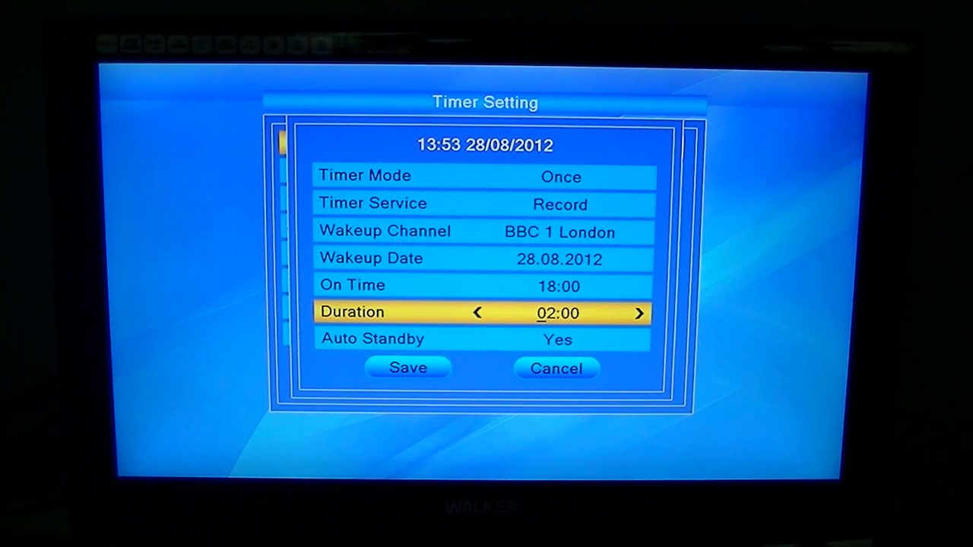
left_click(478, 313)
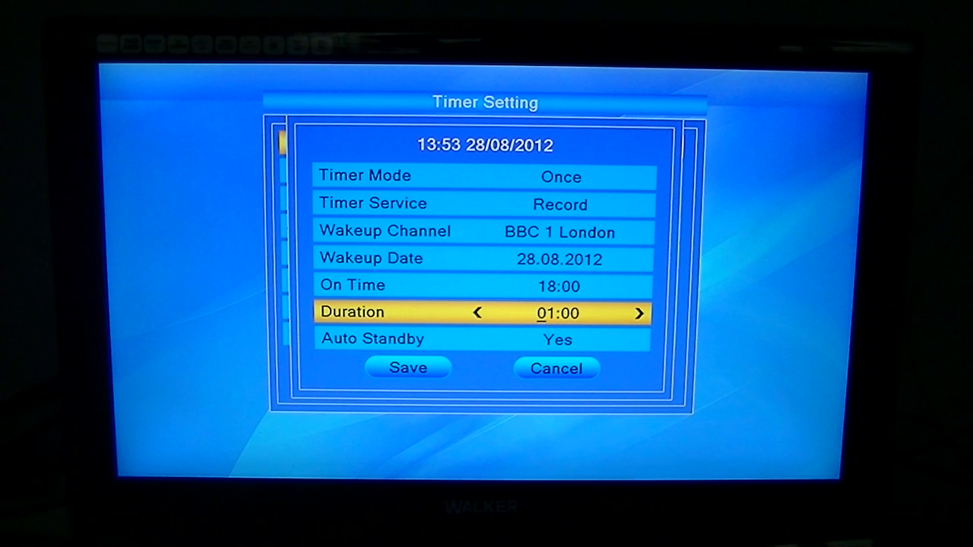
key("Down")
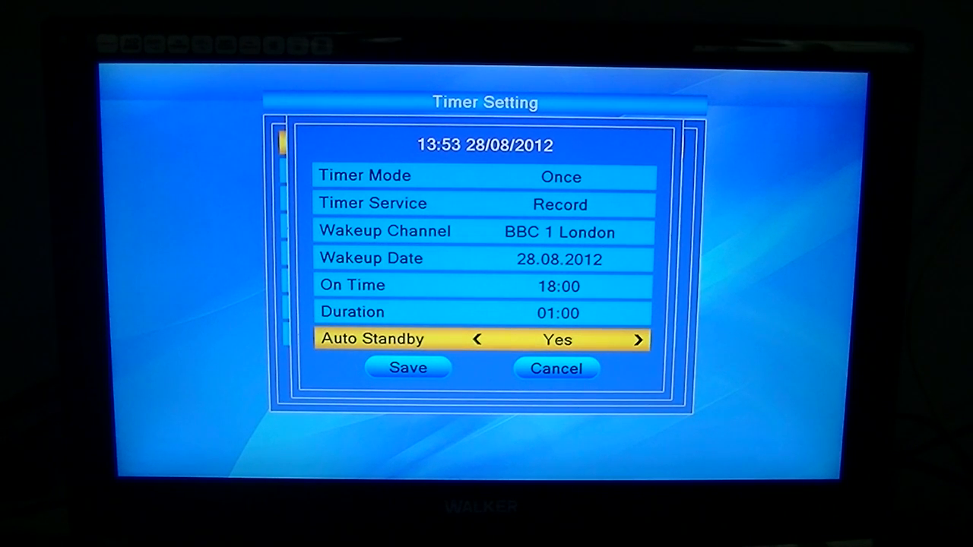
- Switch Auto Standby from Yes to No on the timer
left_click(637, 341)
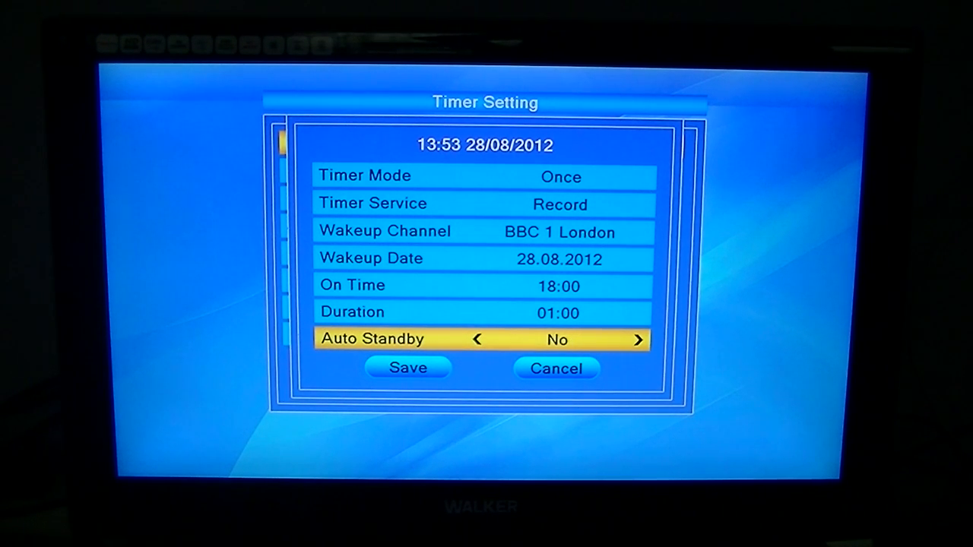
left_click(639, 340)
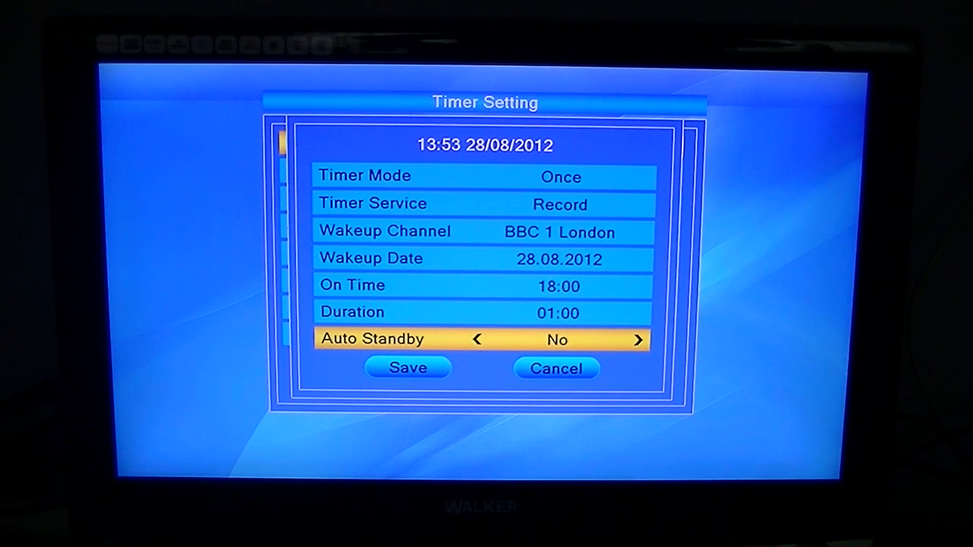
left_click(638, 340)
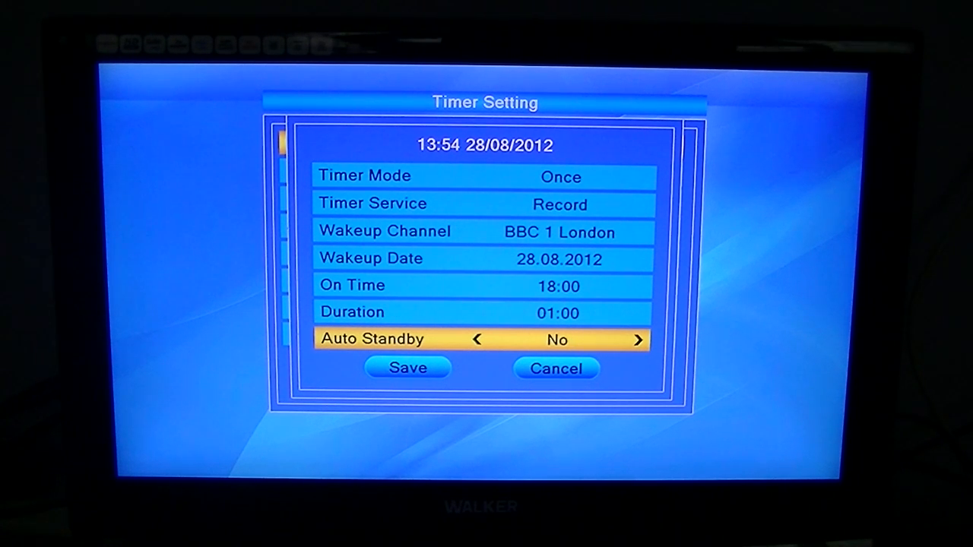
- Exit Timer Setting and the Main Menu back to live TV on TG4
left_click(407, 368)
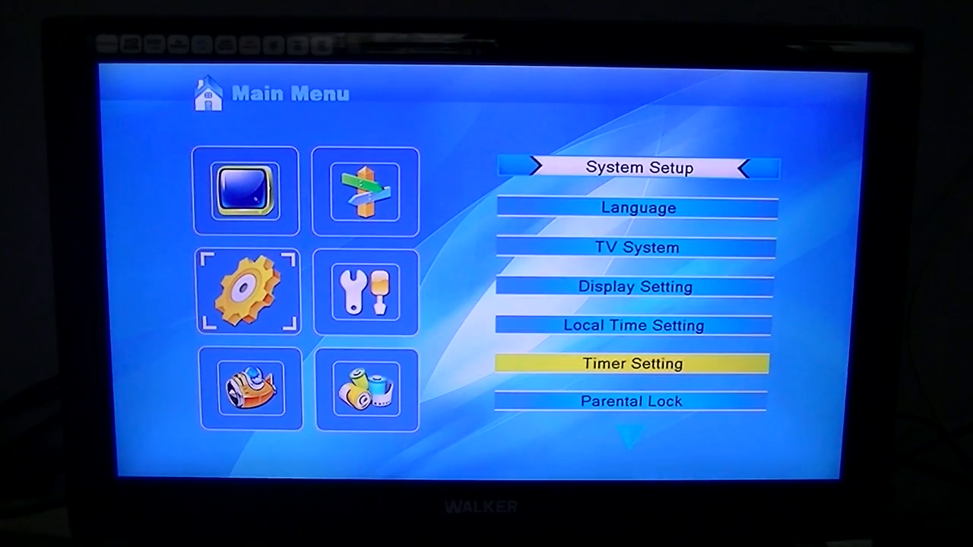
key("EXIT")
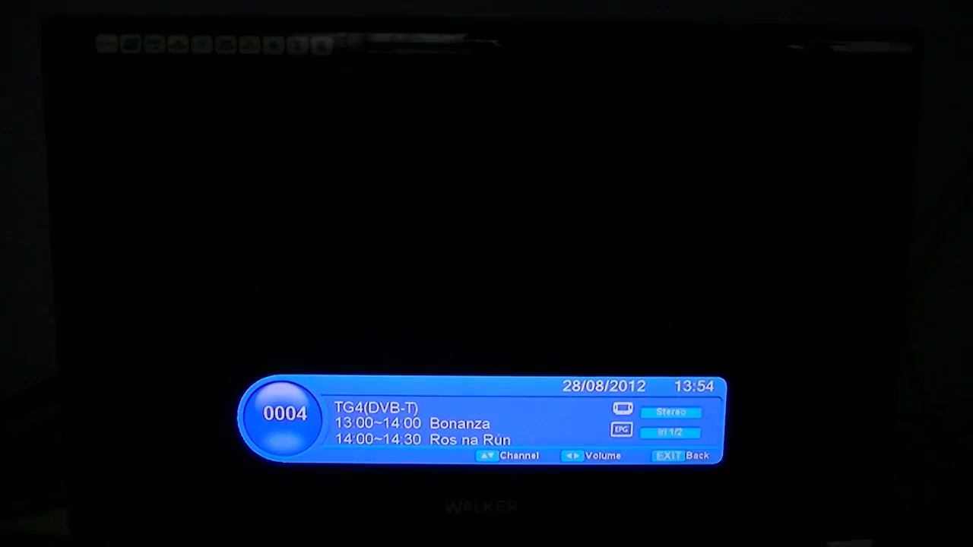